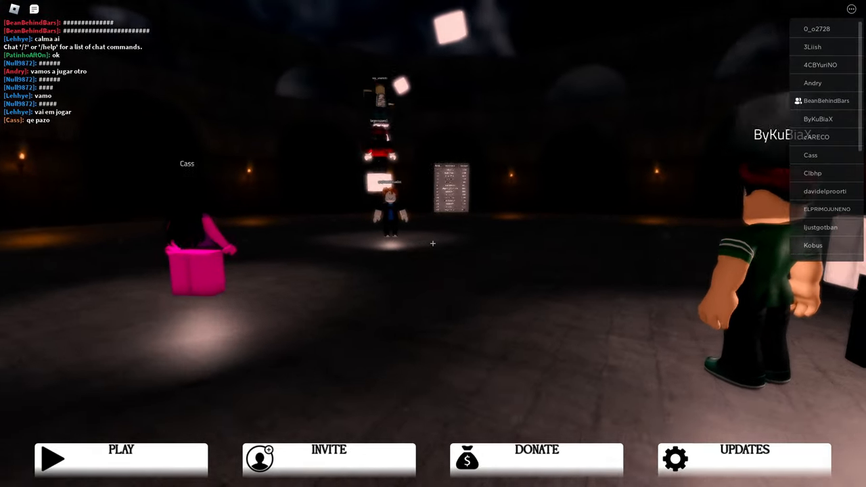
Review the game menu's People and Settings, invite the friend, then close the Invite Friends window
key("Escape")
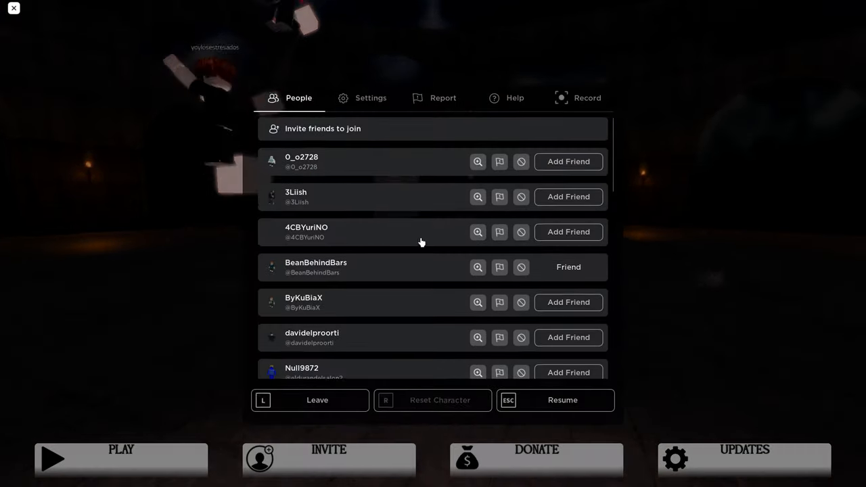
left_click(371, 98)
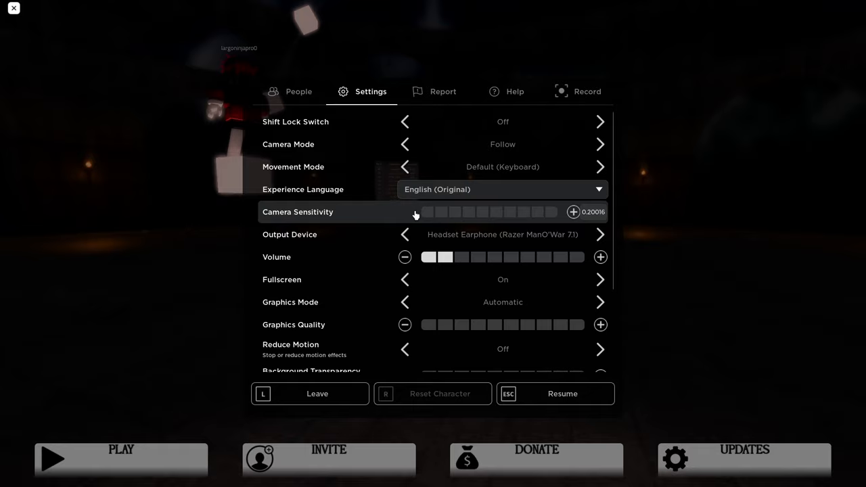
scroll("down", 3)
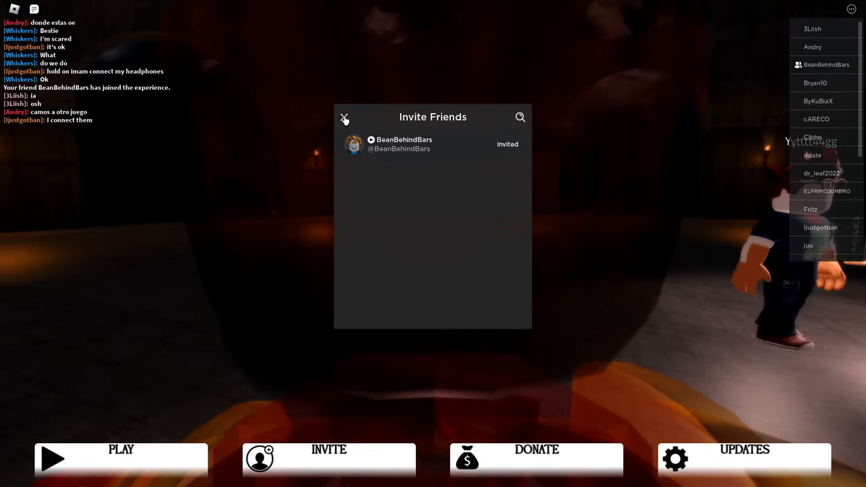
left_click(344, 118)
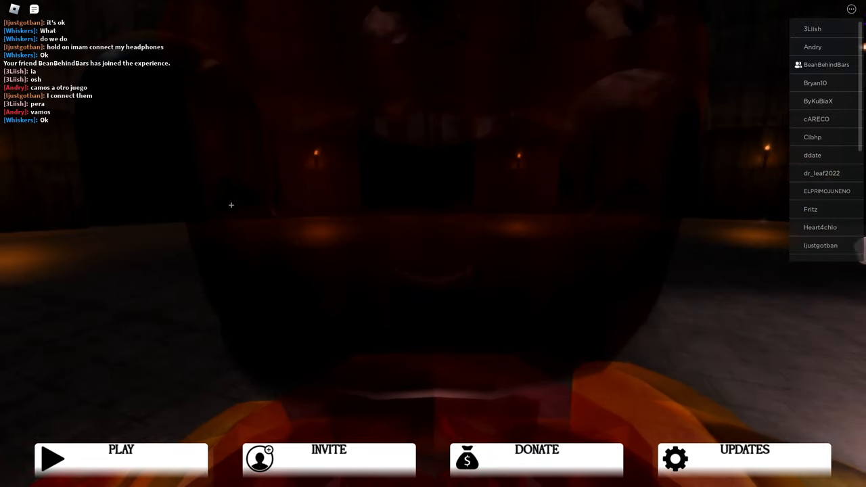
left_click(120, 458)
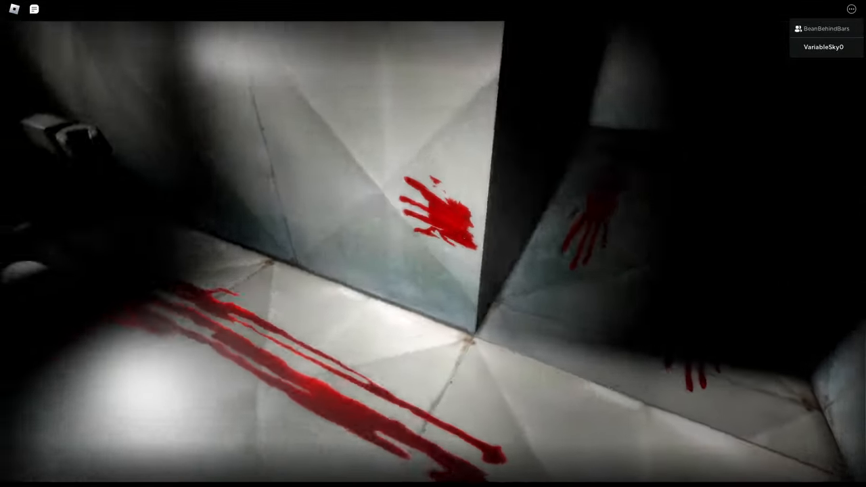
mouse_move(434, 244)
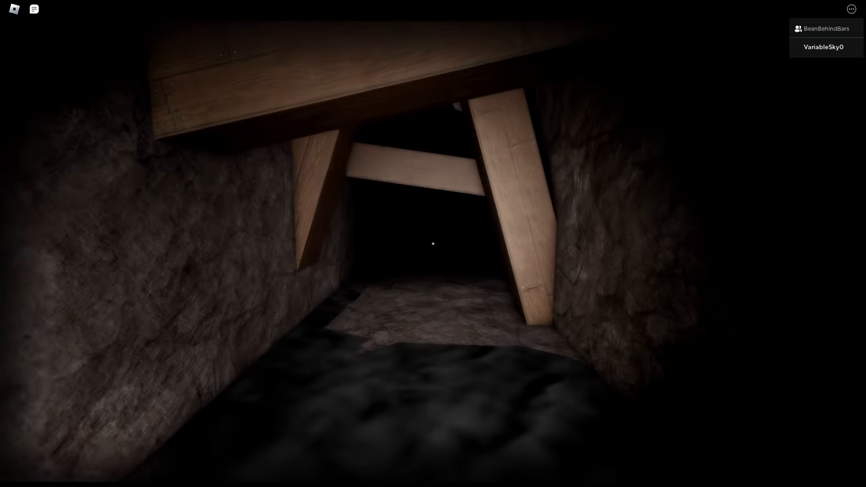
mouse_move(433, 244)
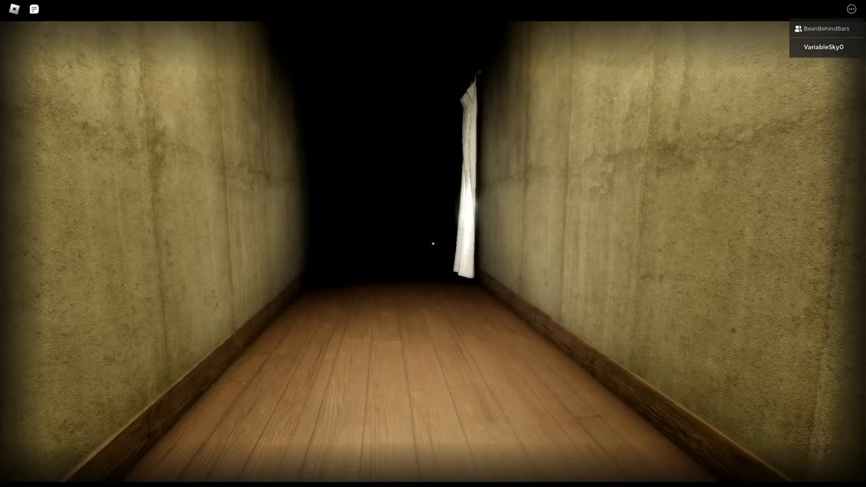
mouse_move(433, 243)
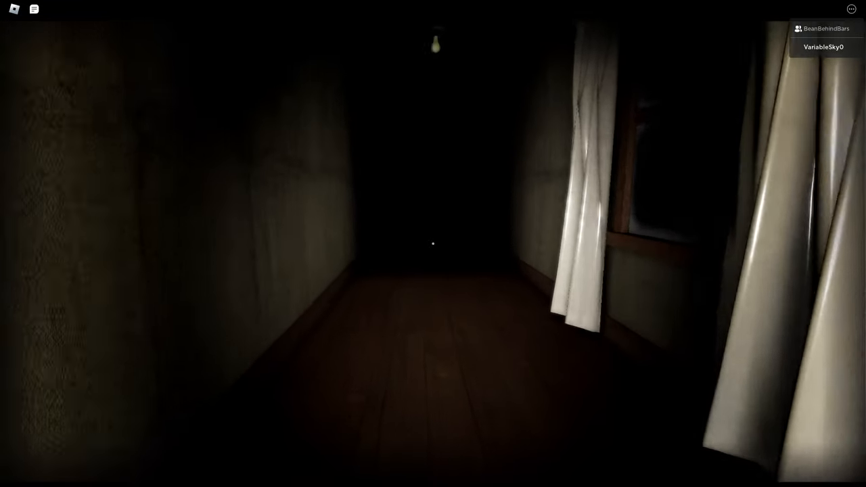